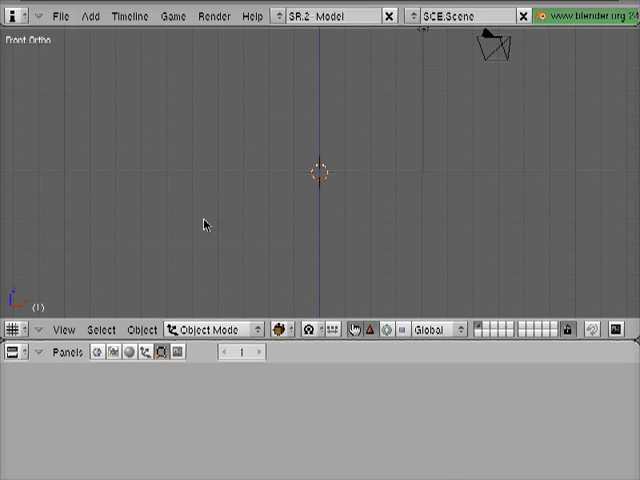
{"action": "mouse_move", "coordinate": [238, 204]}
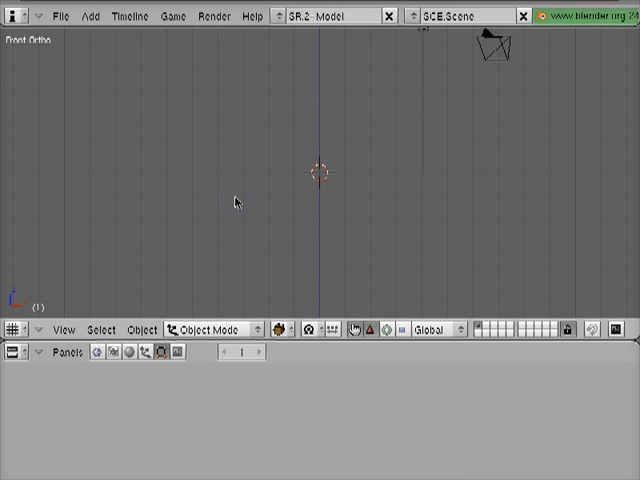
{"action": "mouse_move", "coordinate": [204, 168]}
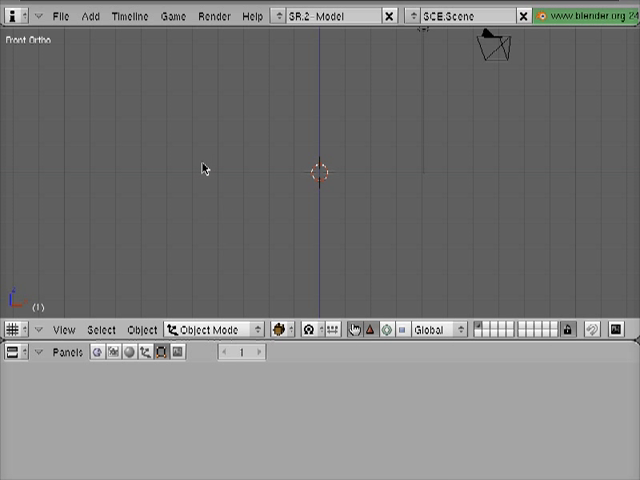
{"action": "mouse_move", "coordinate": [230, 180]}
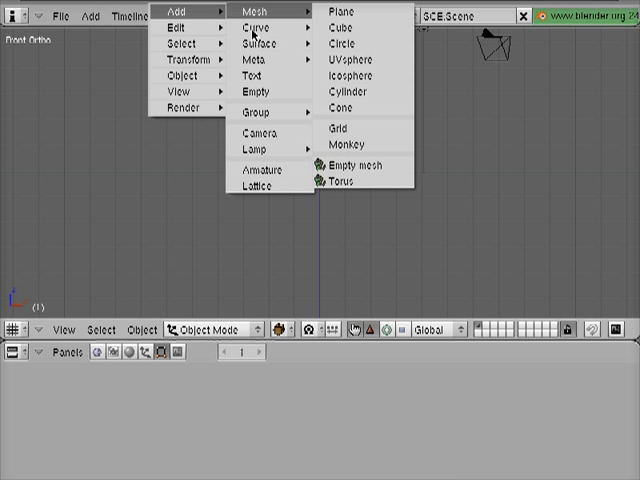
{"action": "mouse_move", "coordinate": [256, 28]}
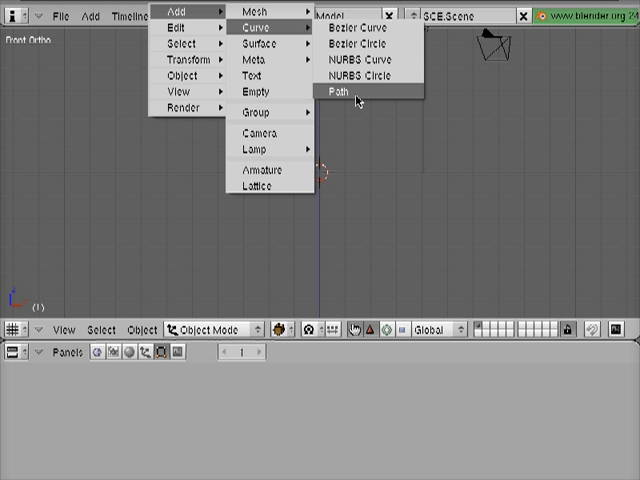
{"action": "mouse_move", "coordinate": [356, 28]}
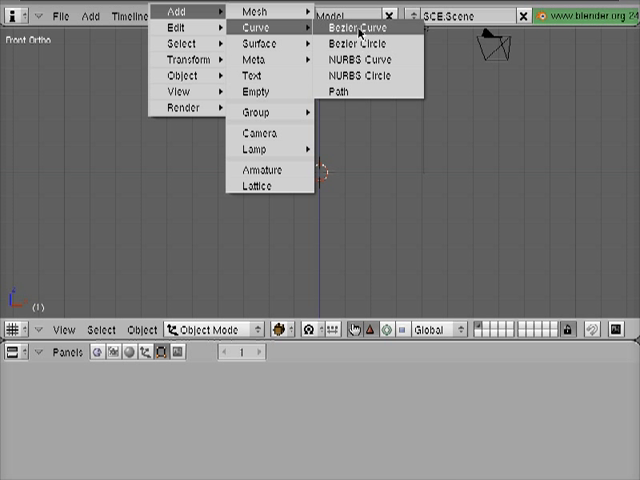
{"action": "mouse_move", "coordinate": [356, 92]}
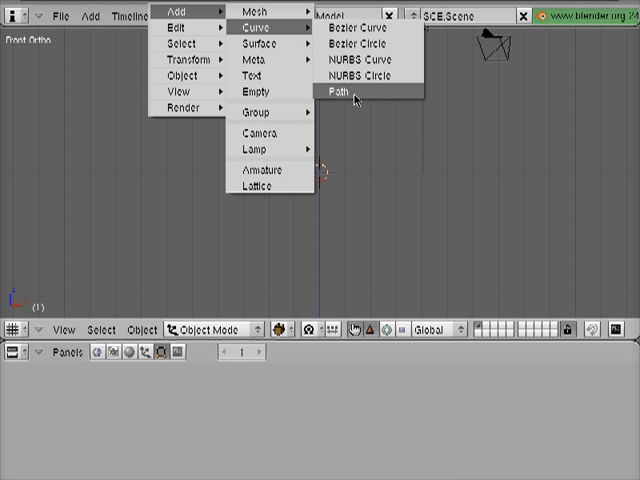
- Add a path curve and reshape its control points into a gentle S-shaped wave
{"action": "left_click", "coordinate": [338, 92]}
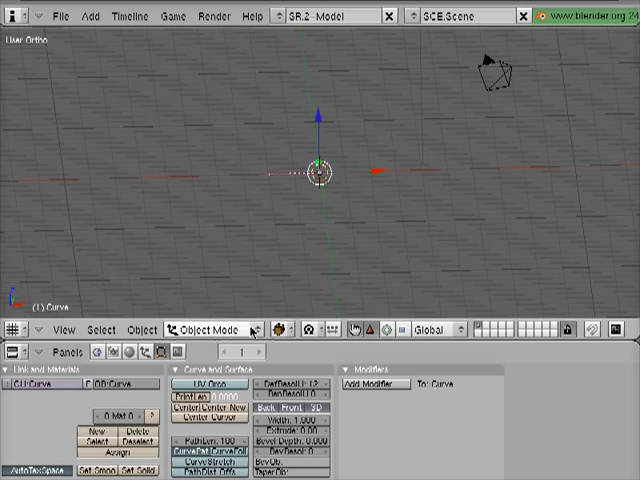
{"action": "left_click", "coordinate": [200, 328]}
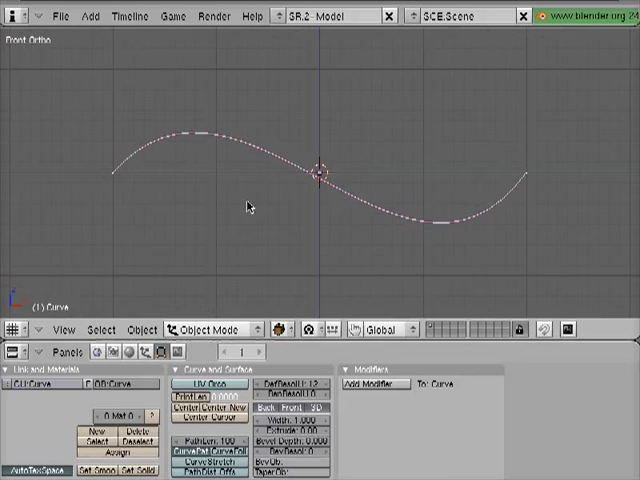
{"action": "mouse_move", "coordinate": [208, 160]}
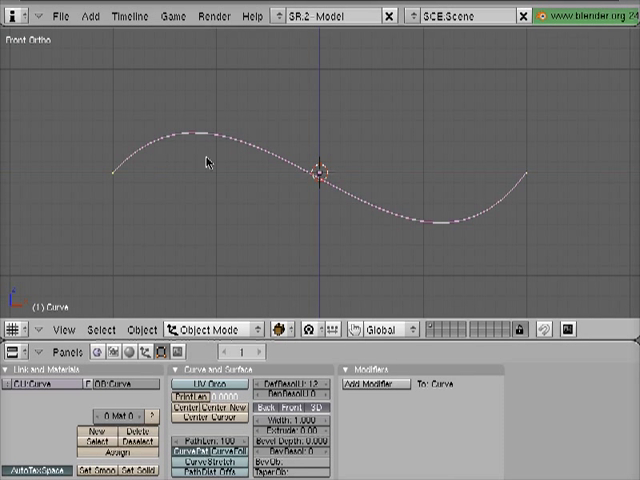
{"action": "mouse_move", "coordinate": [236, 164]}
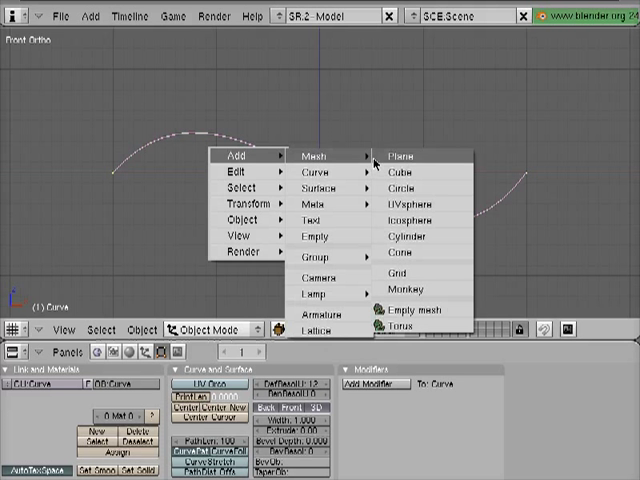
{"action": "mouse_move", "coordinate": [432, 302]}
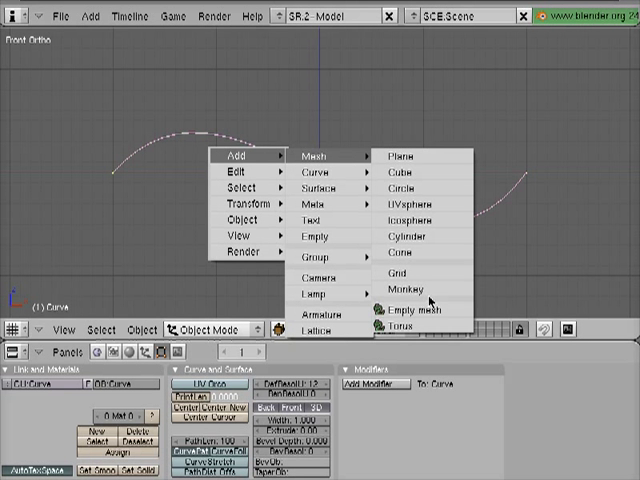
- Insert the Suzanne monkey mesh at the 3D cursor in the middle of the curve
{"action": "left_click", "coordinate": [408, 288]}
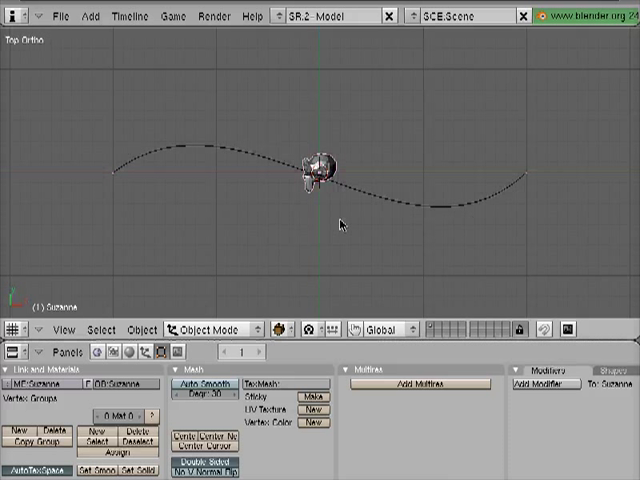
{"action": "mouse_move", "coordinate": [430, 184]}
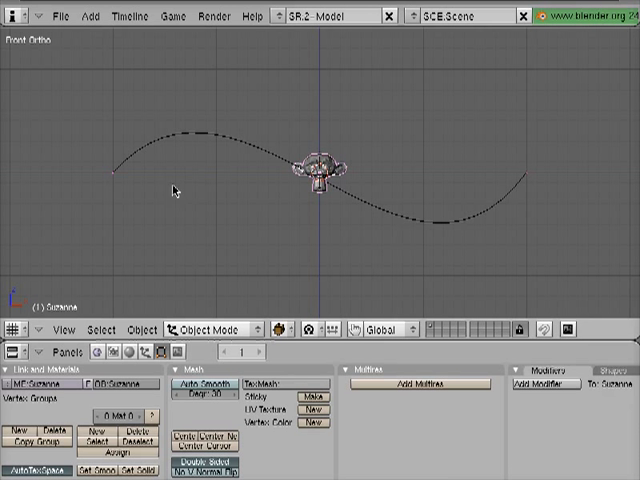
{"action": "mouse_move", "coordinate": [136, 160]}
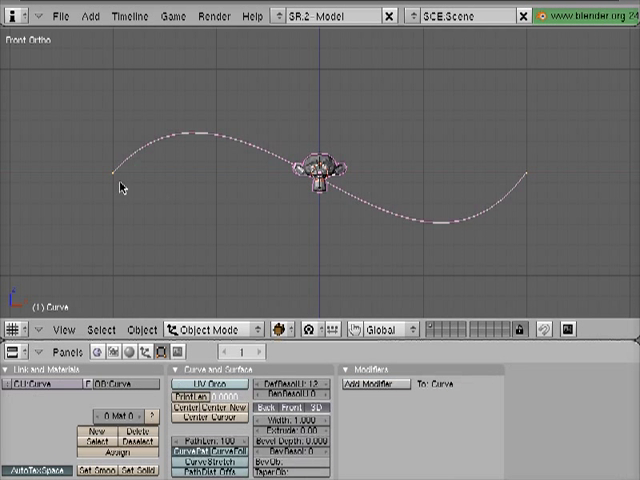
{"action": "mouse_move", "coordinate": [128, 338]}
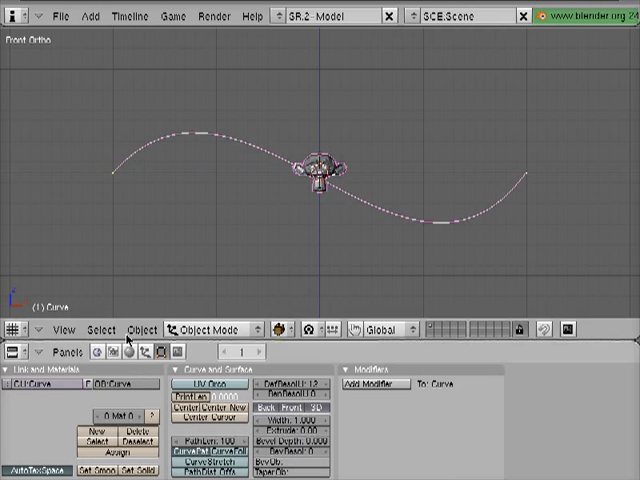
- Parent Suzanne to the curve with the Follow Path option via Ctrl+P
{"action": "left_click", "coordinate": [140, 330]}
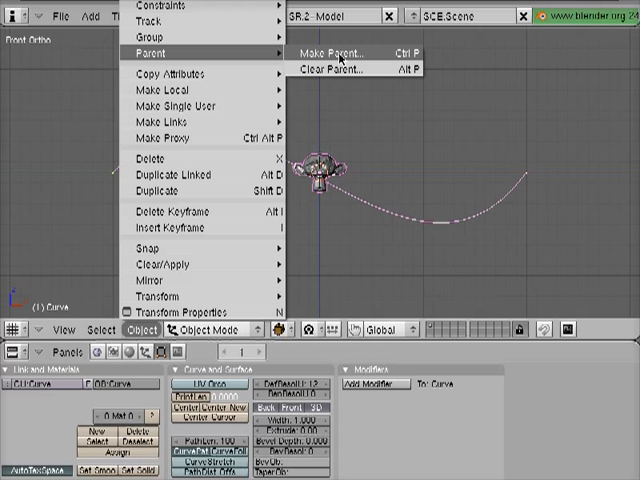
{"action": "left_click", "coordinate": [328, 52]}
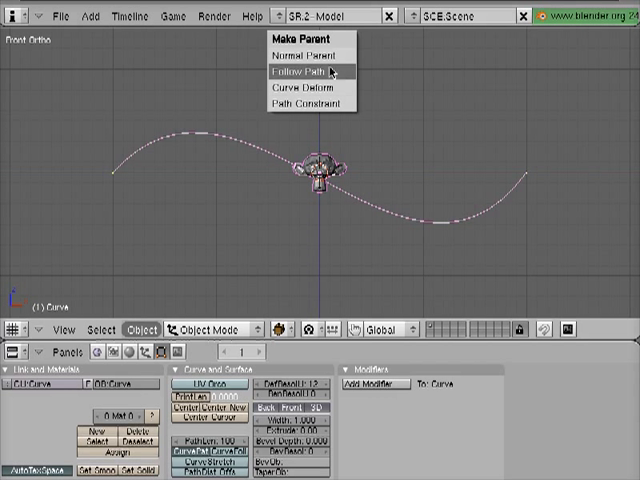
{"action": "left_click", "coordinate": [304, 72]}
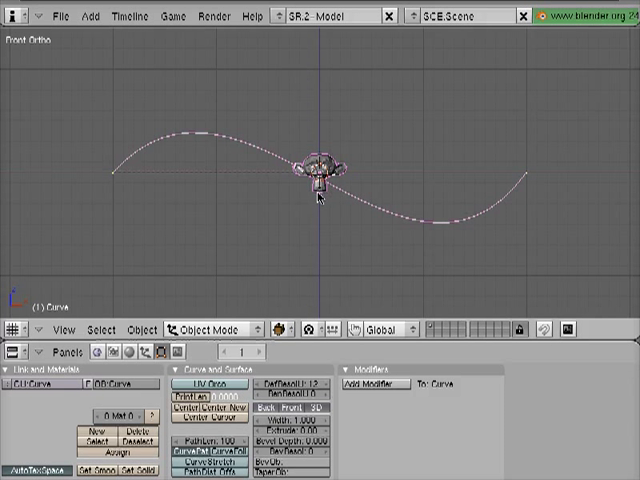
{"action": "mouse_move", "coordinate": [344, 178]}
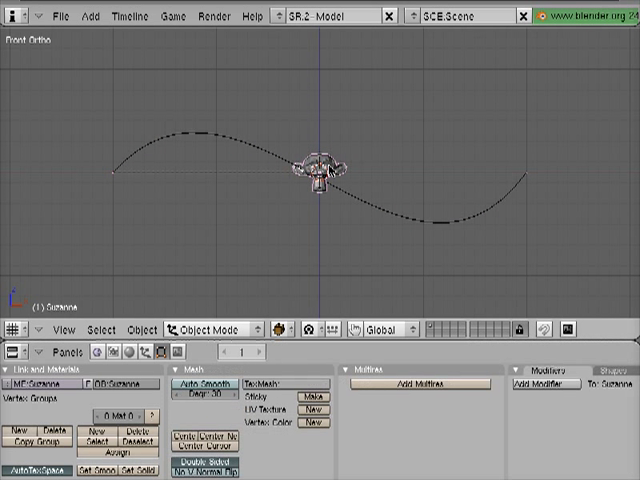
- Move Suzanne to the upper-left start of the curve and show the Object buttons
{"action": "left_click_drag", "start_coordinate": [320, 170], "coordinate": [176, 96]}
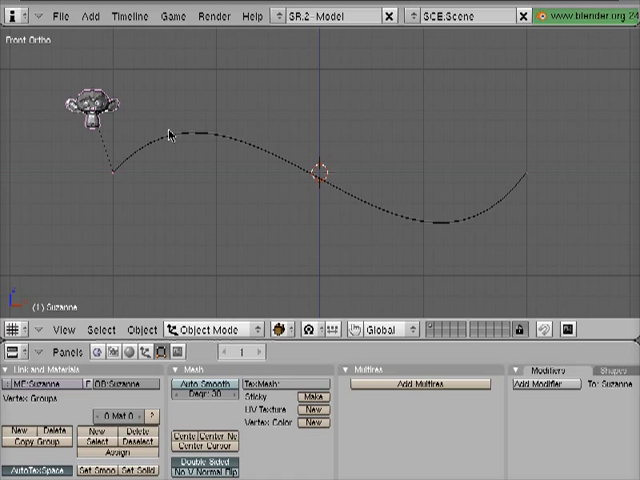
{"action": "mouse_move", "coordinate": [112, 300]}
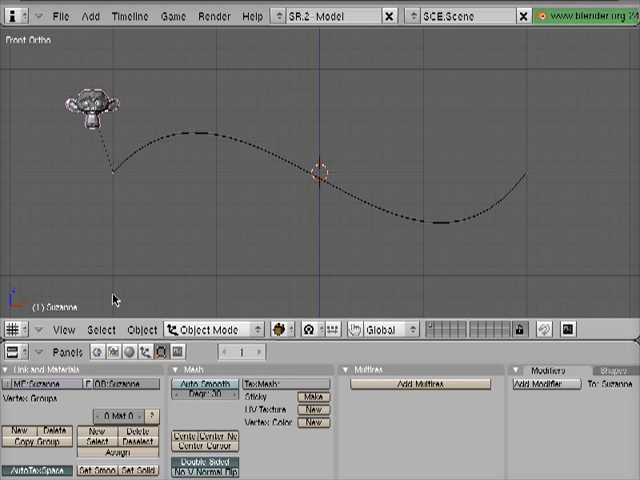
{"action": "left_click", "coordinate": [140, 352]}
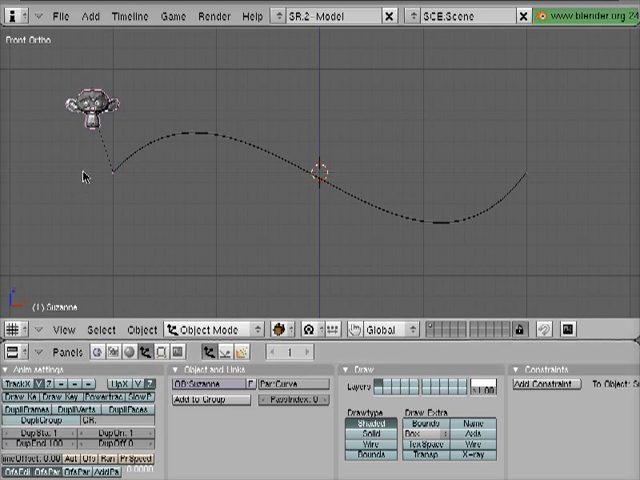
{"action": "mouse_move", "coordinate": [144, 352]}
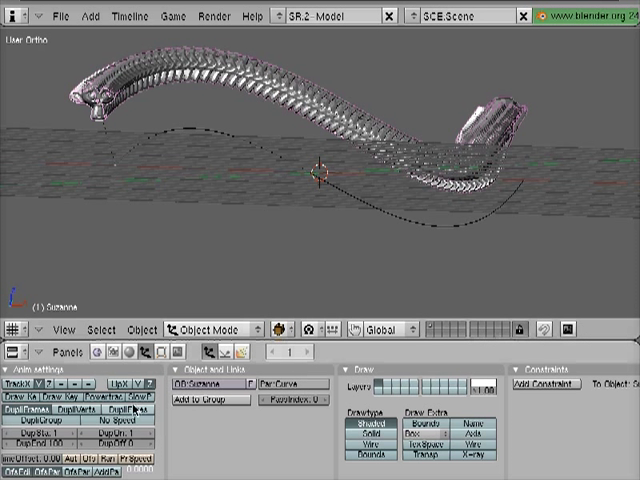
{"action": "mouse_move", "coordinate": [90, 176]}
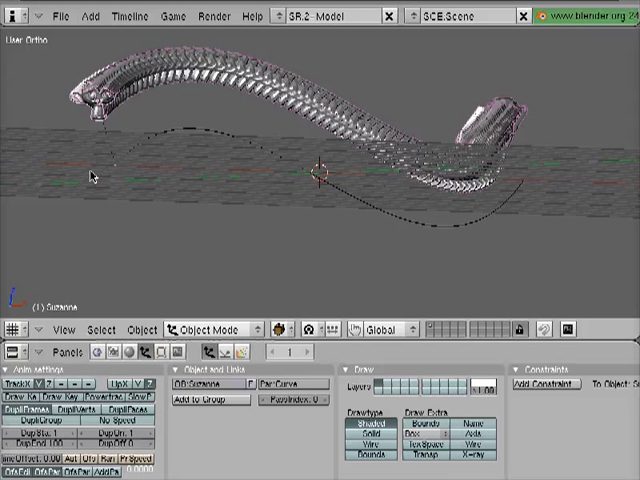
{"action": "mouse_move", "coordinate": [116, 234]}
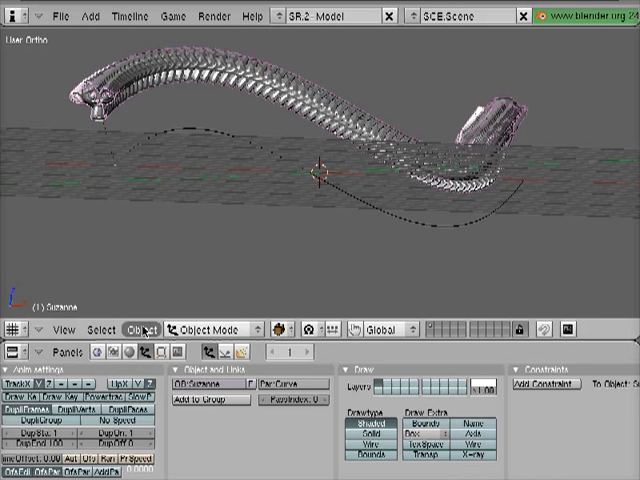
- Clear Suzanne's location so the monkey copies sit directly on the path
{"action": "left_click", "coordinate": [140, 330]}
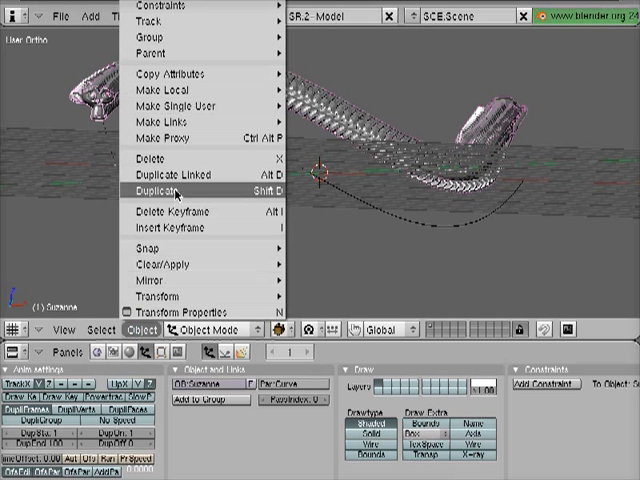
{"action": "mouse_move", "coordinate": [156, 246]}
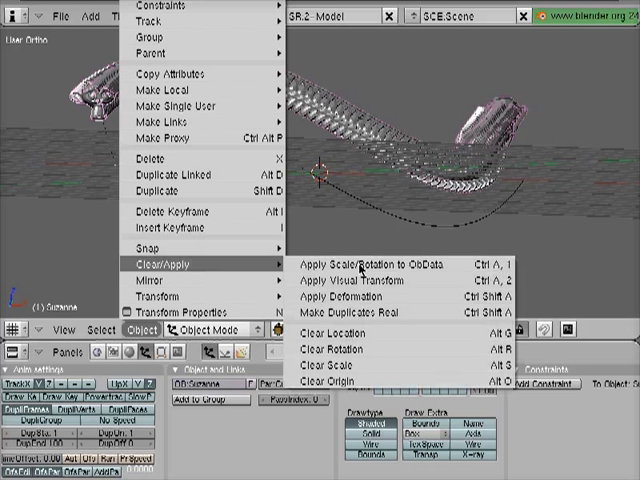
{"action": "left_click", "coordinate": [356, 266]}
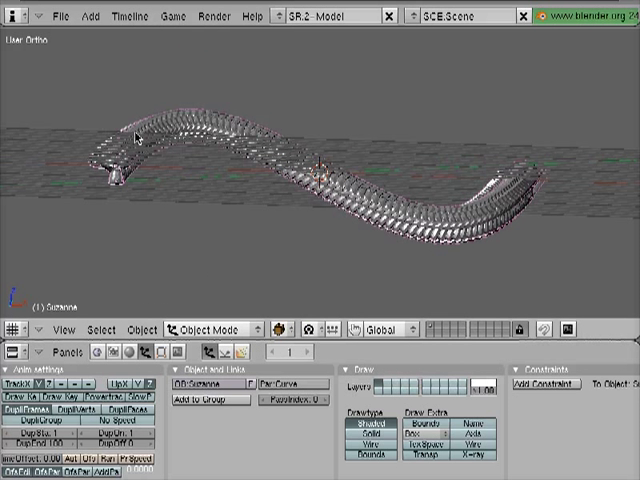
{"action": "mouse_move", "coordinate": [144, 160]}
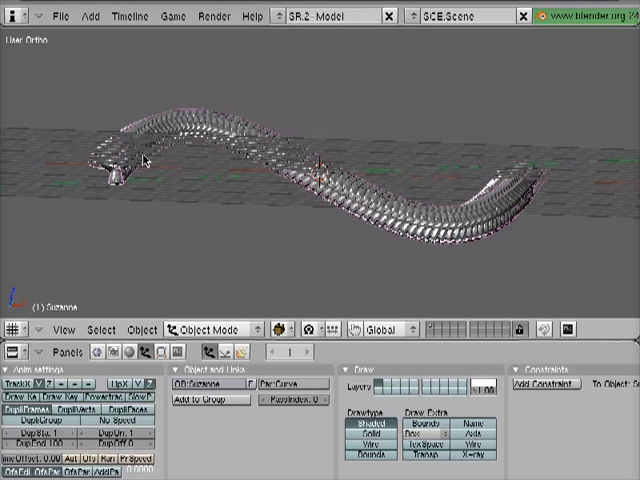
{"action": "mouse_move", "coordinate": [110, 162]}
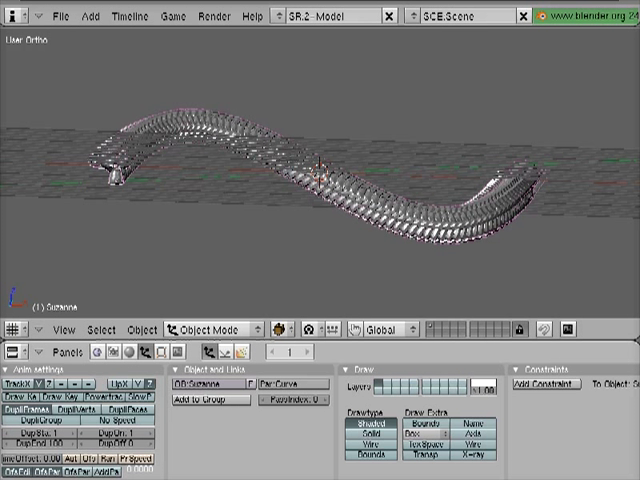
{"action": "mouse_move", "coordinate": [96, 310]}
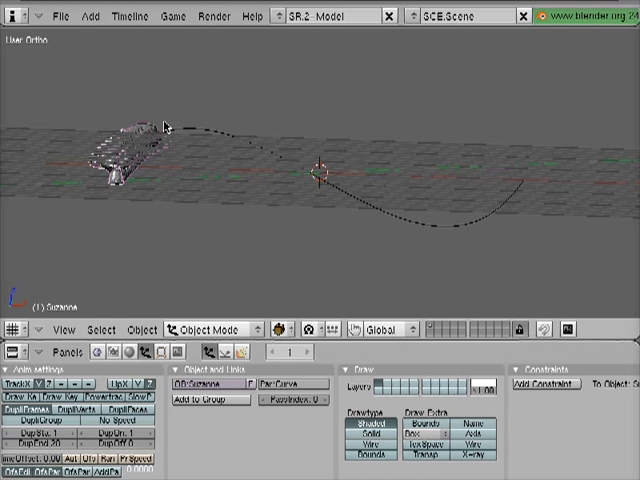
{"action": "mouse_move", "coordinate": [156, 150]}
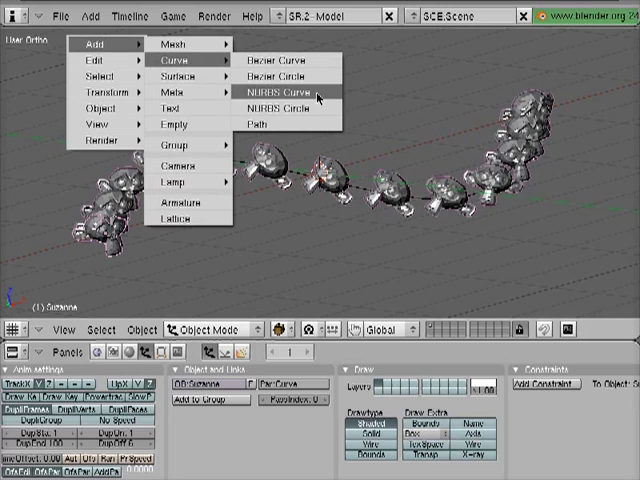
{"action": "mouse_move", "coordinate": [290, 108]}
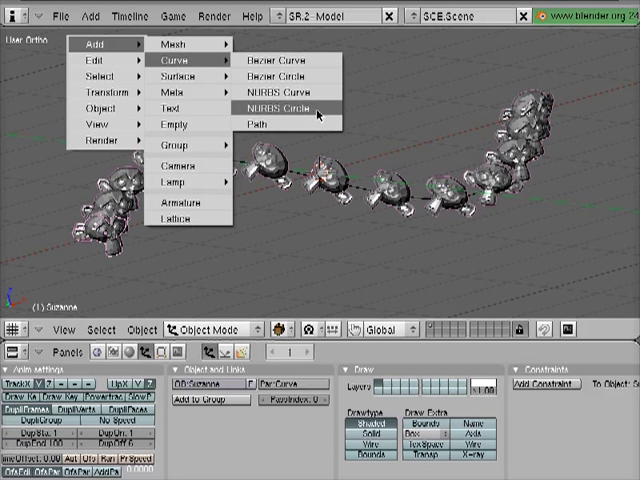